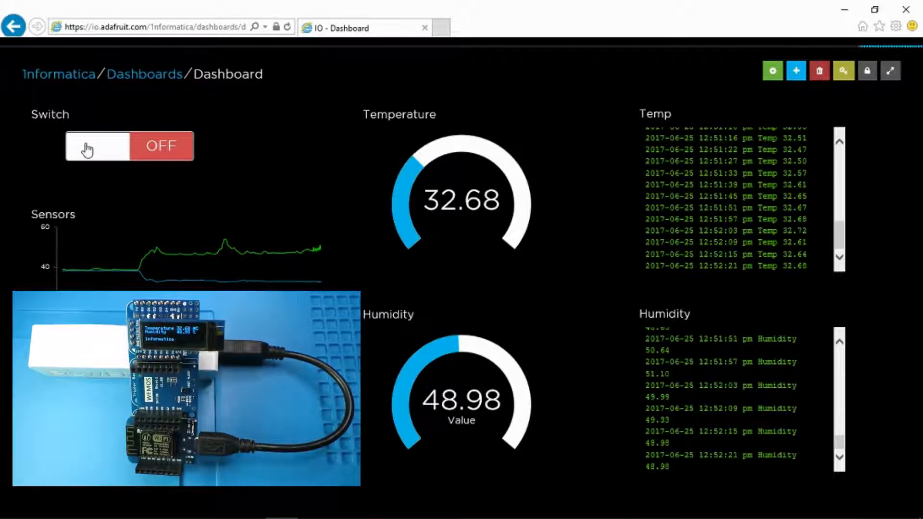
- Toggle the dashboard Switch on and off twice to flash the LED, then scroll into the sketch's includes
click(97, 146)
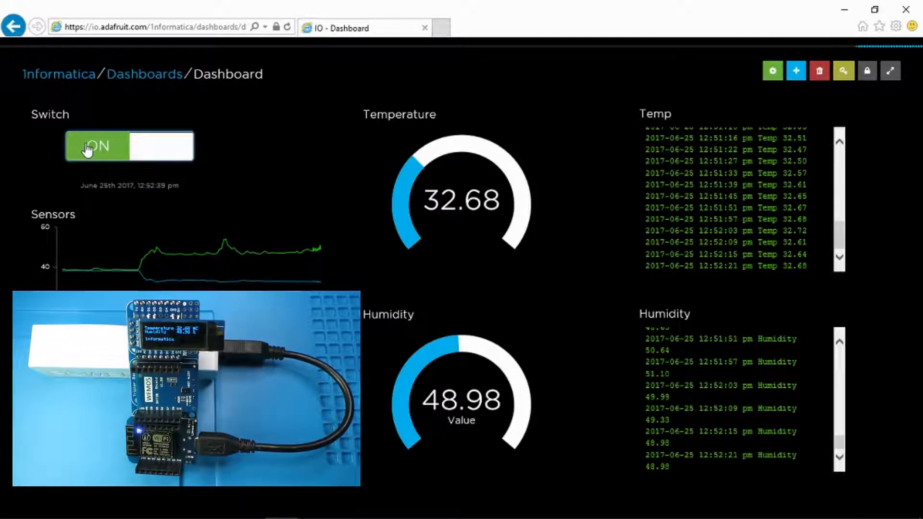
click(161, 146)
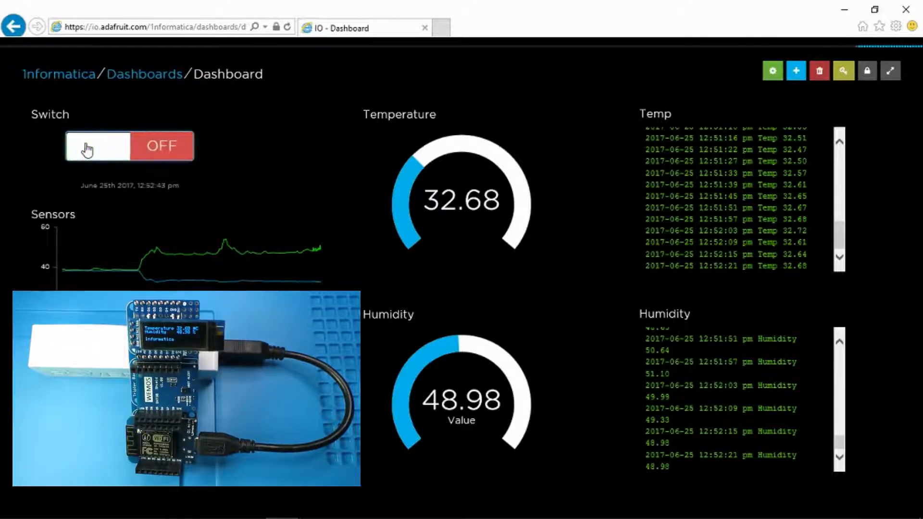
click(97, 146)
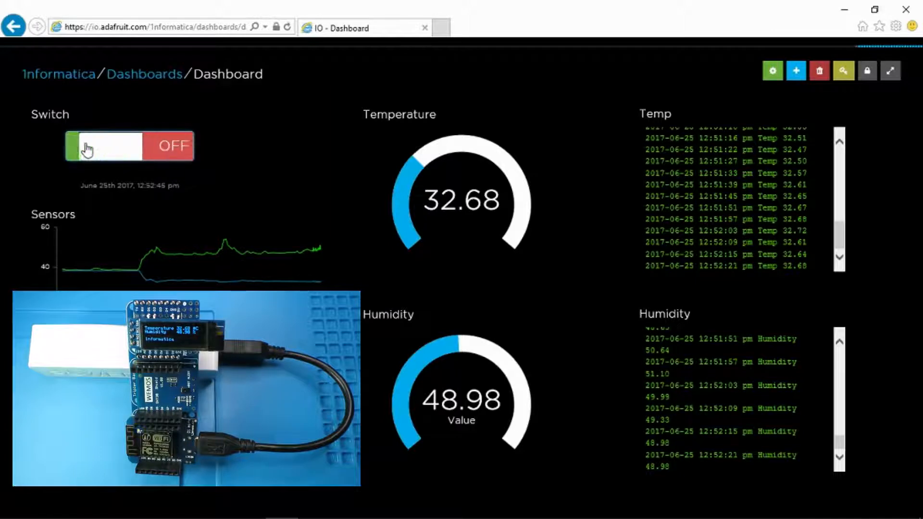
click(103, 145)
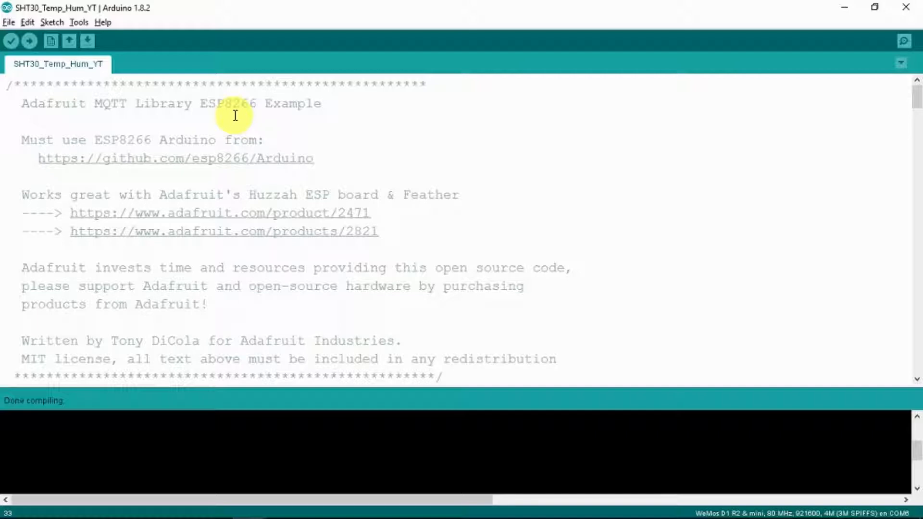
mouse_move(323, 126)
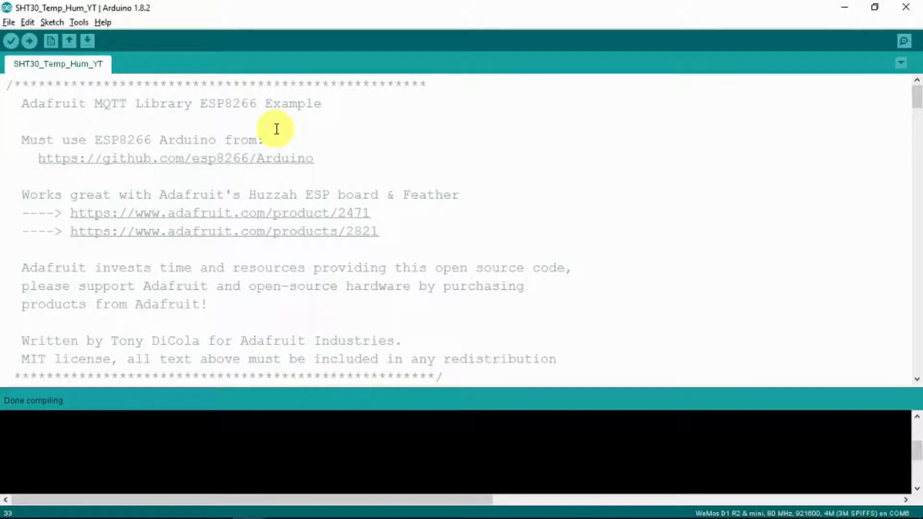
mouse_move(366, 197)
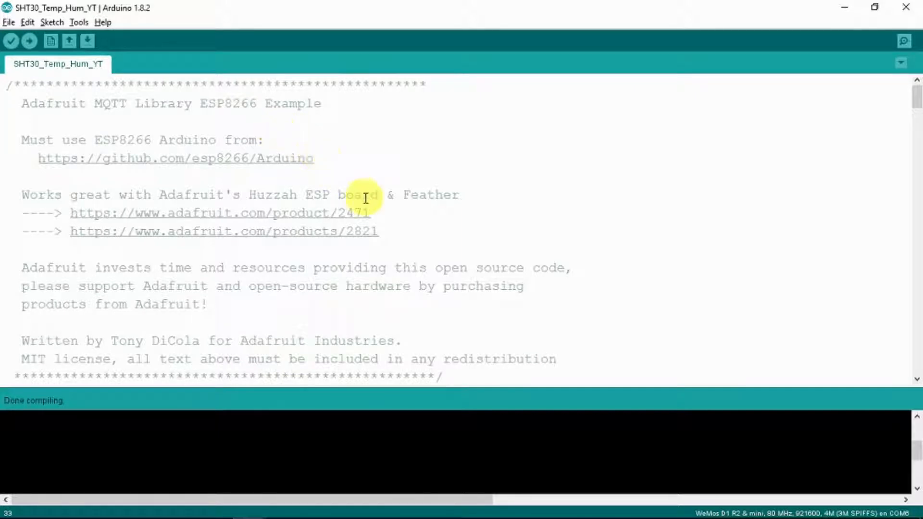
mouse_move(647, 312)
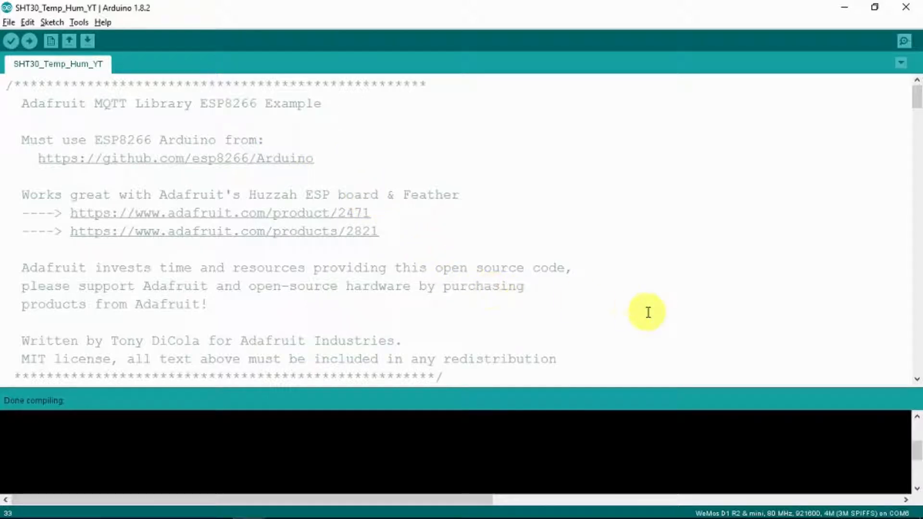
scroll(down, 3)
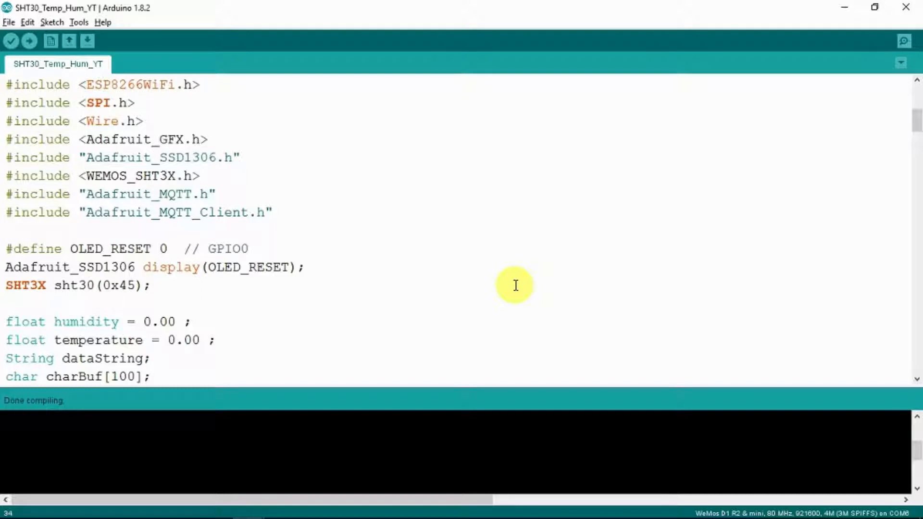
mouse_move(99, 103)
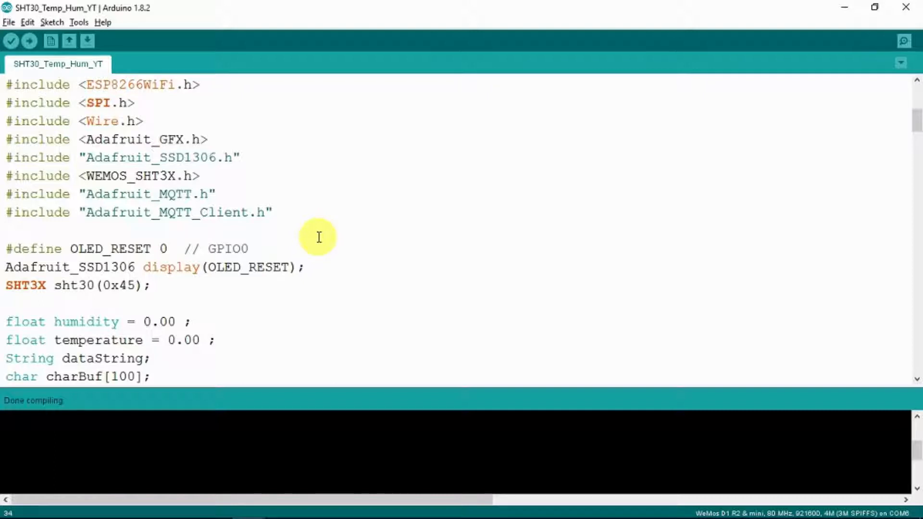
mouse_move(288, 295)
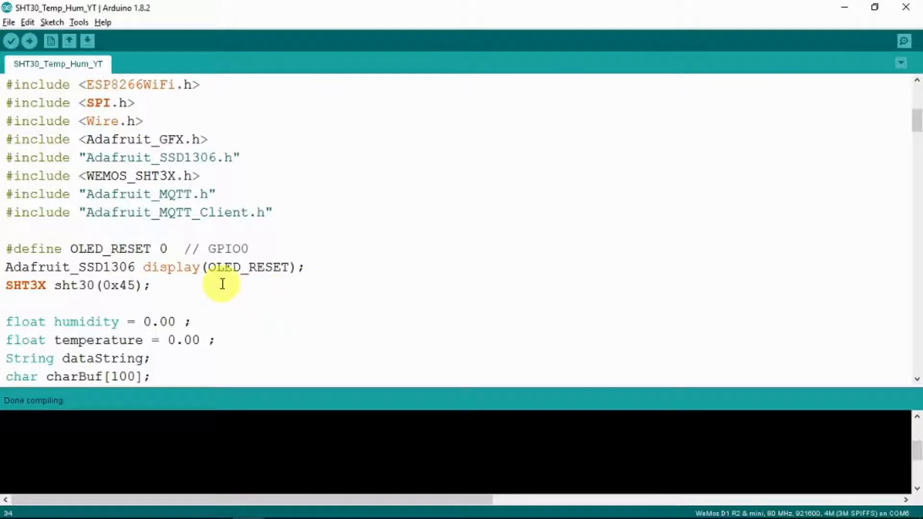
mouse_move(230, 275)
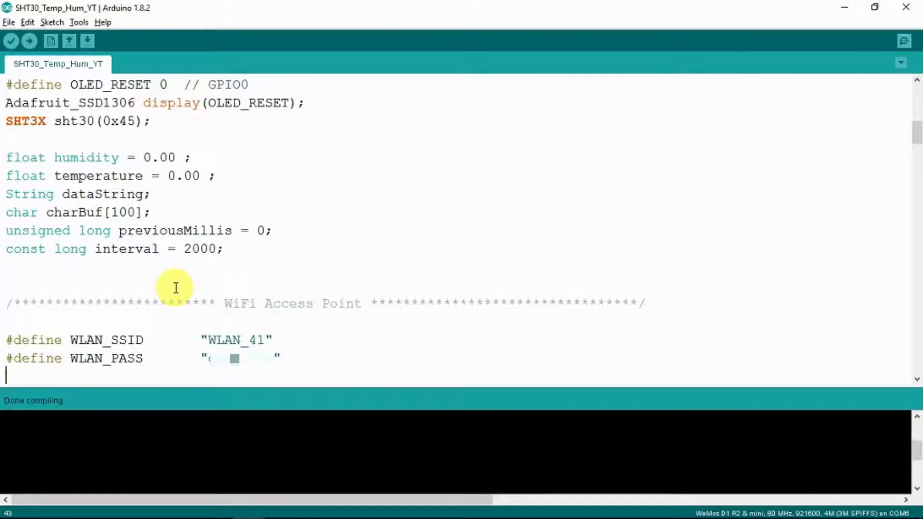
scroll(down, 3)
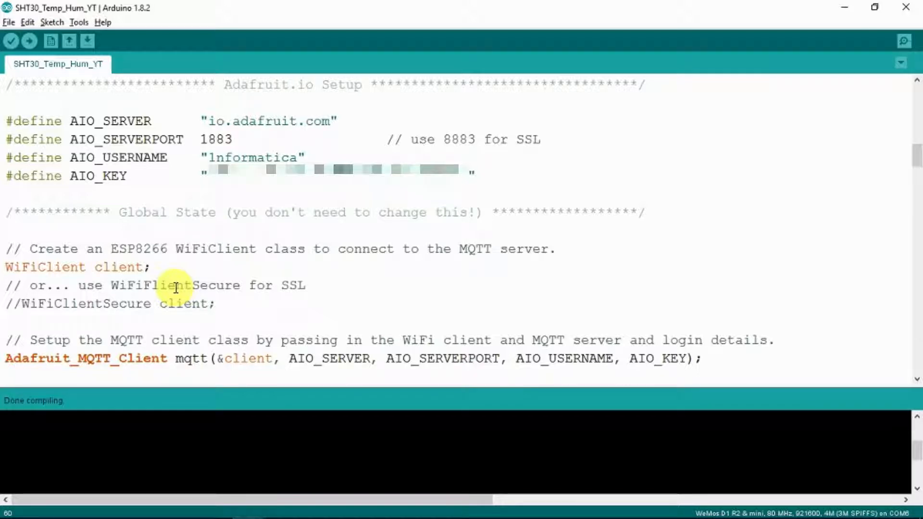
scroll(down, 3)
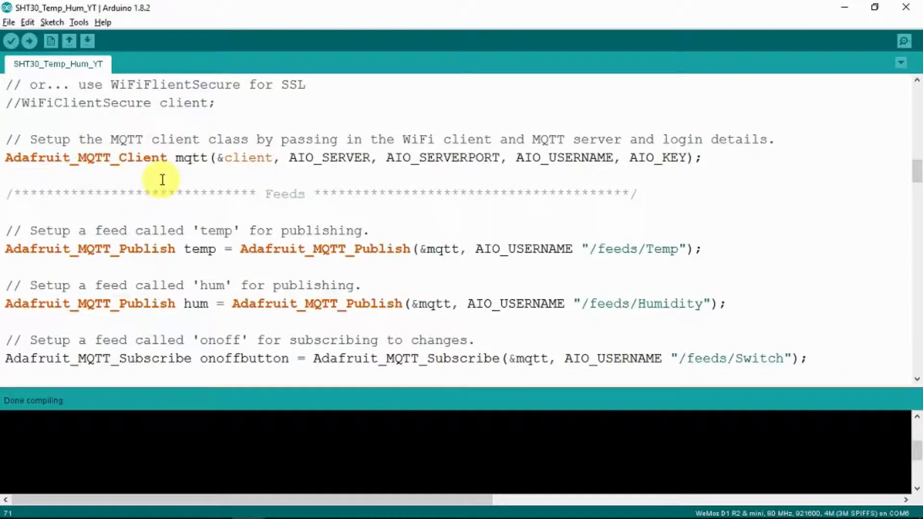
mouse_move(206, 205)
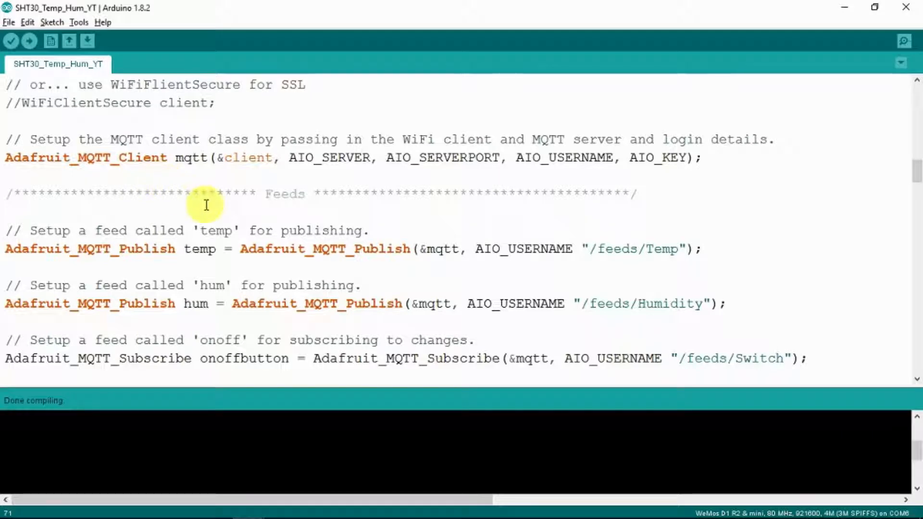
drag(5, 229, 369, 230)
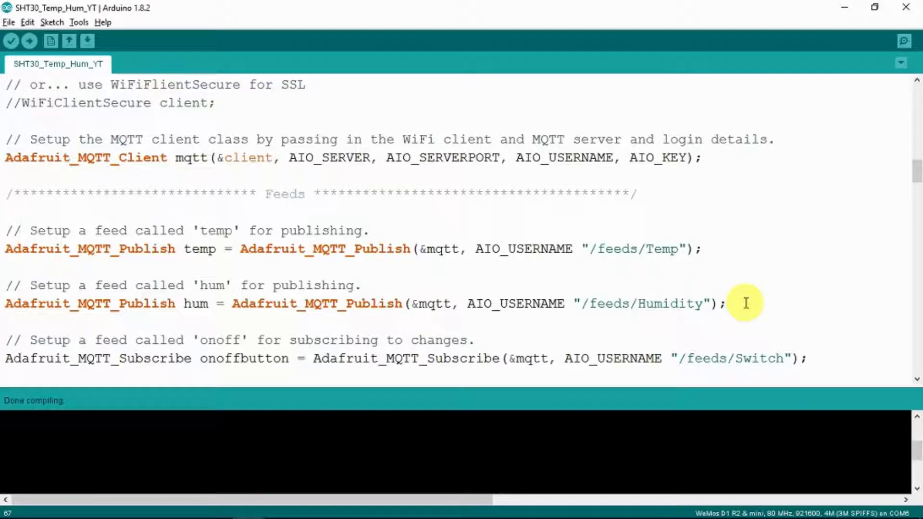
scroll(down, 3)
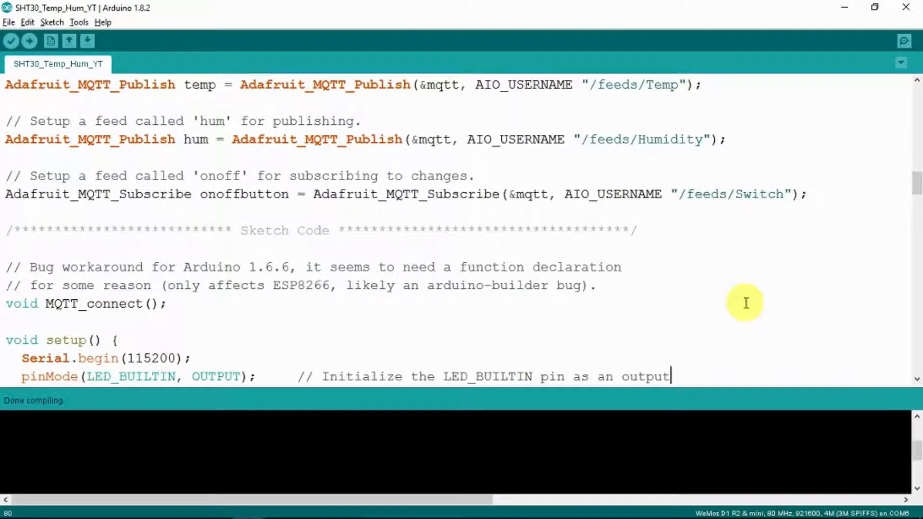
scroll(down, 3)
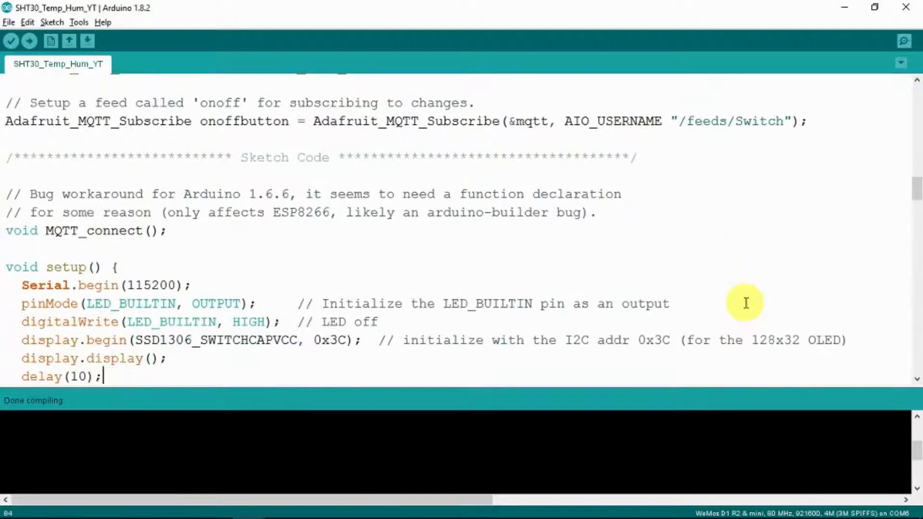
scroll(down, 3)
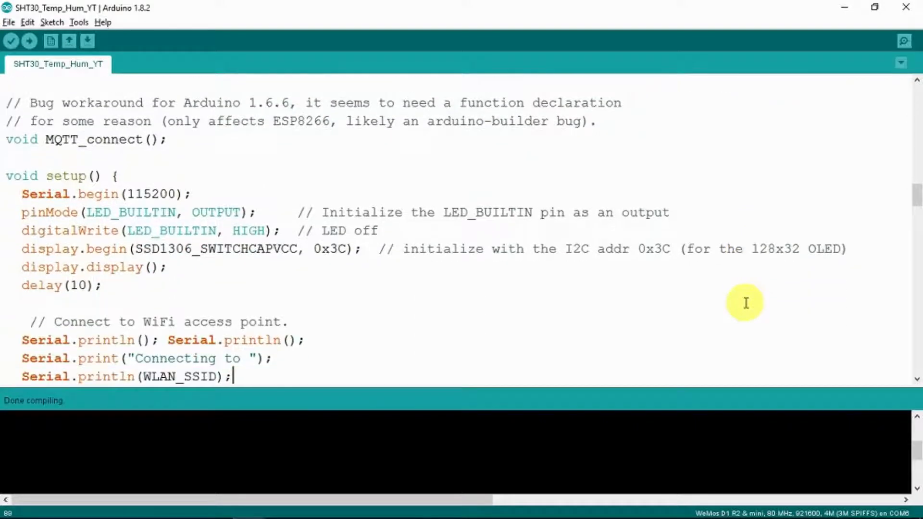
scroll(down, 3)
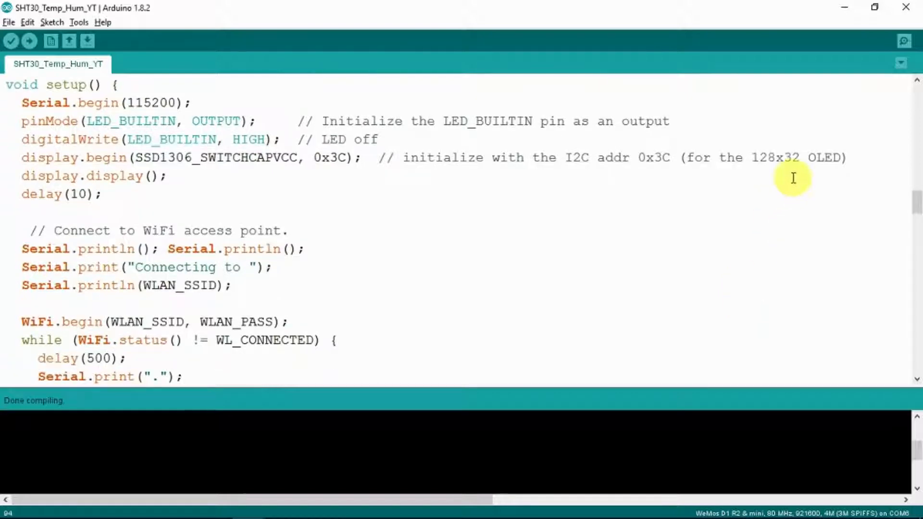
mouse_move(222, 102)
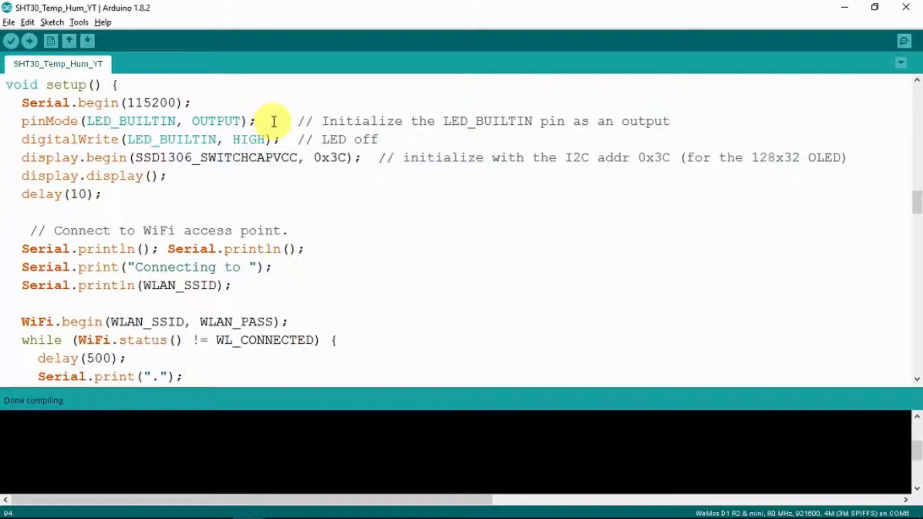
mouse_move(391, 146)
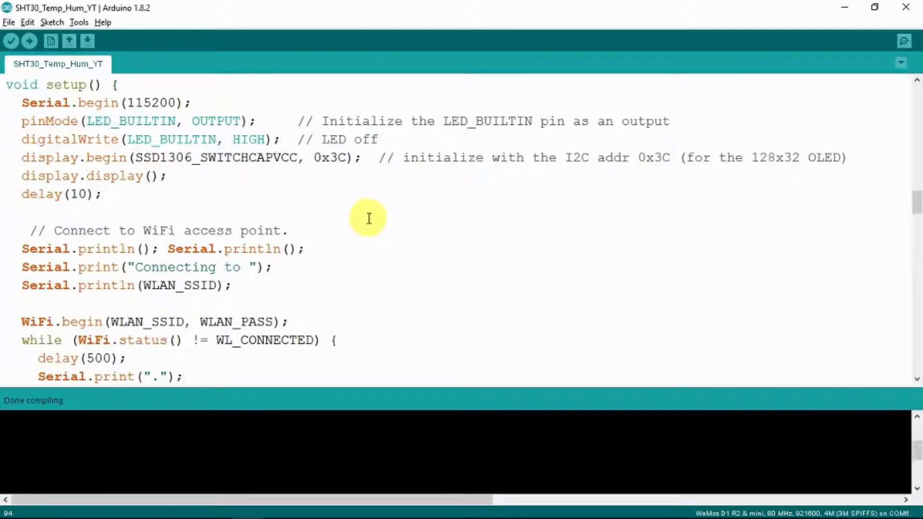
mouse_move(345, 294)
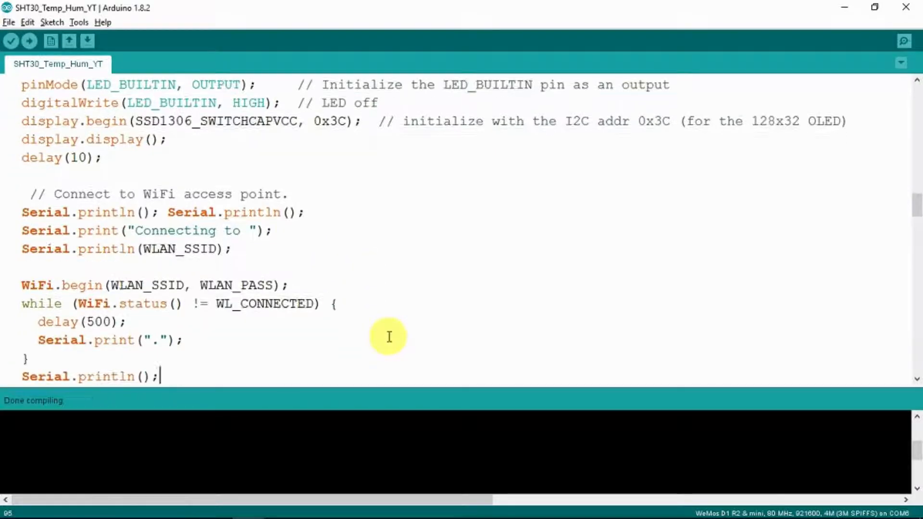
scroll(down, 3)
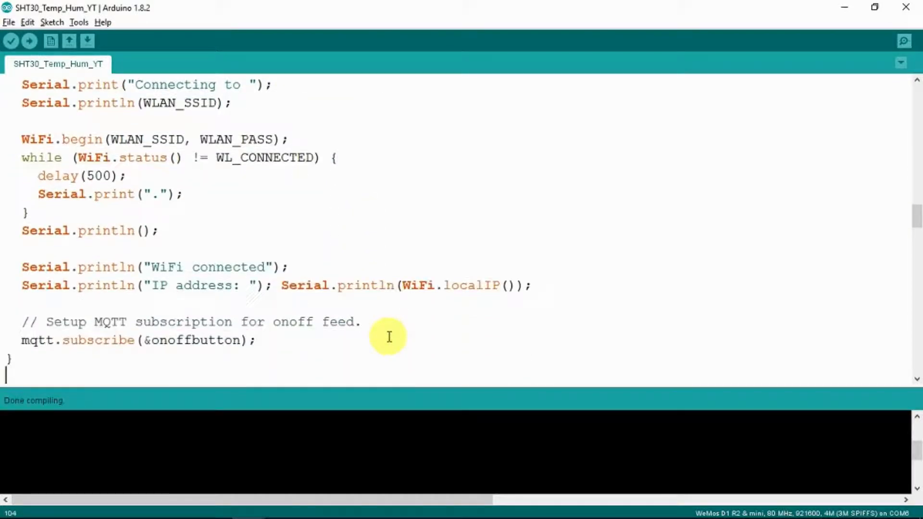
scroll(down, 3)
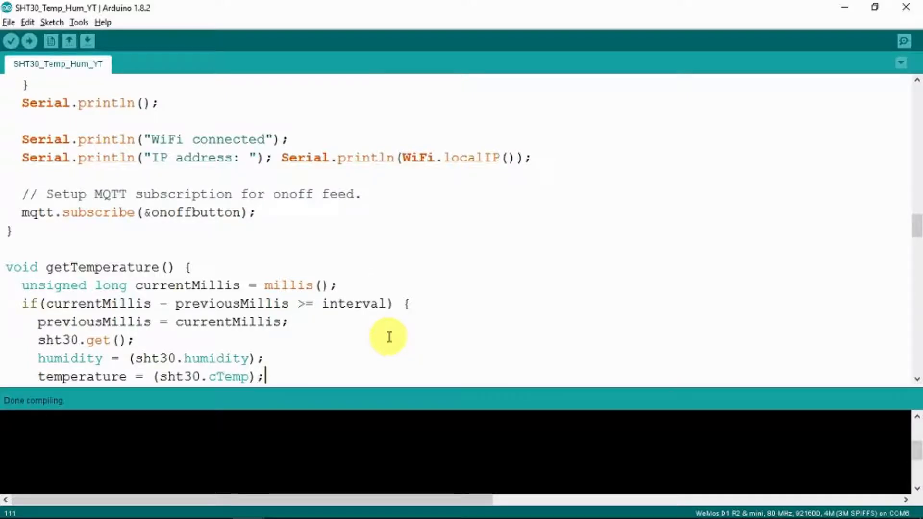
mouse_move(324, 213)
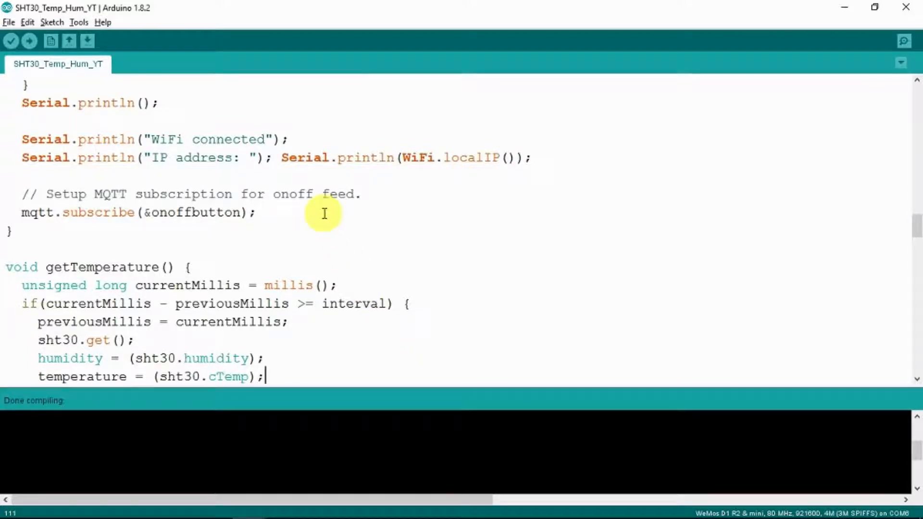
scroll(down, 3)
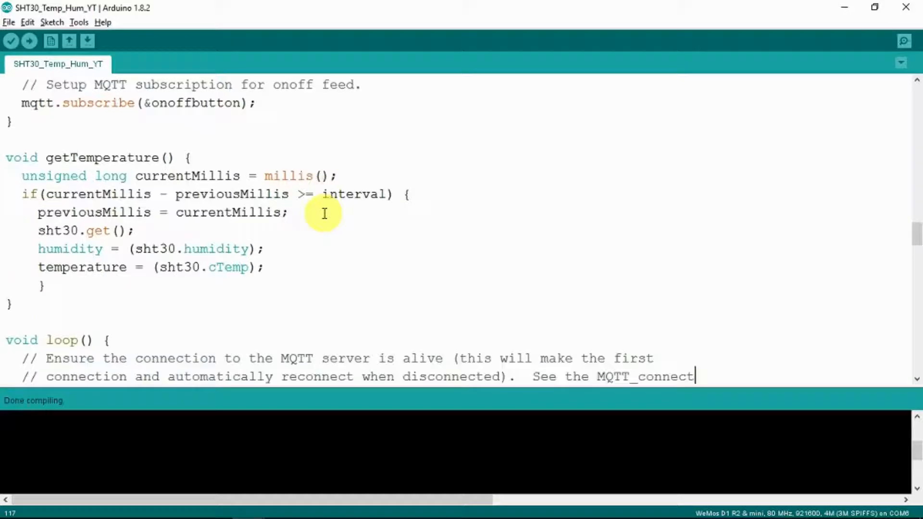
scroll(down, 3)
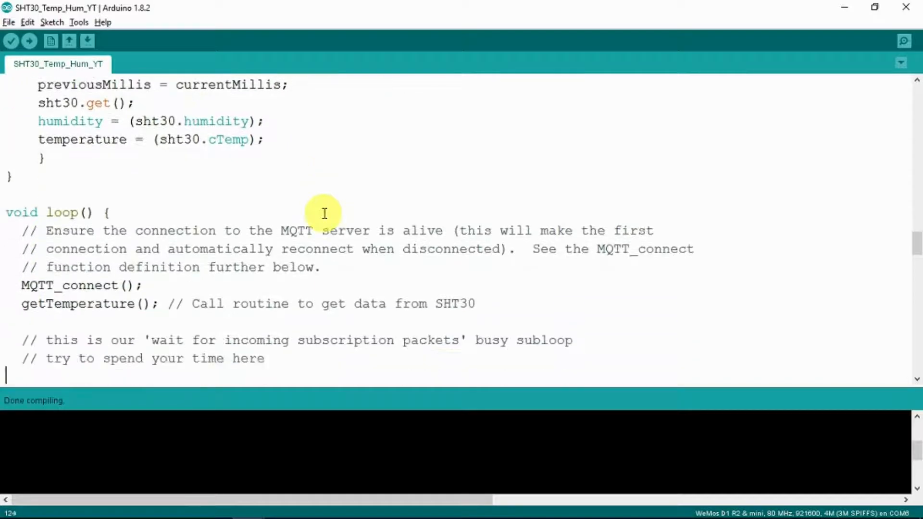
scroll(down, 3)
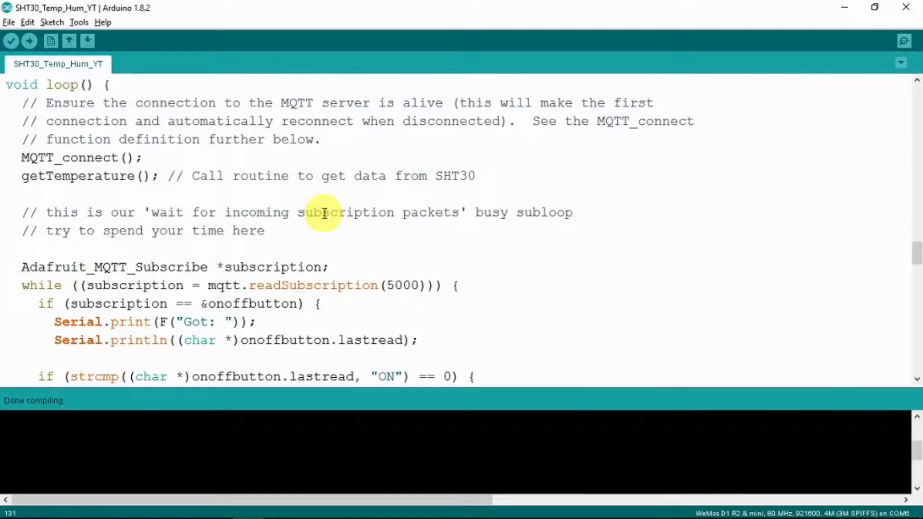
scroll(down, 3)
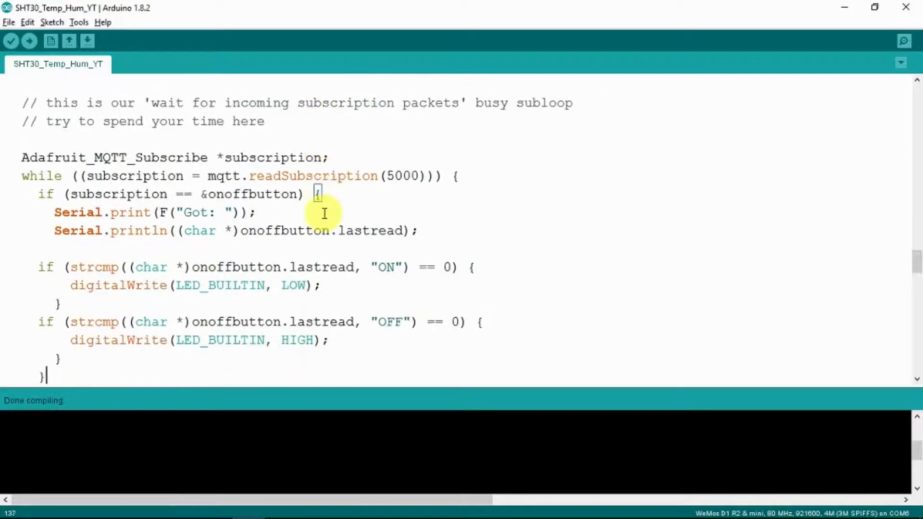
scroll(down, 3)
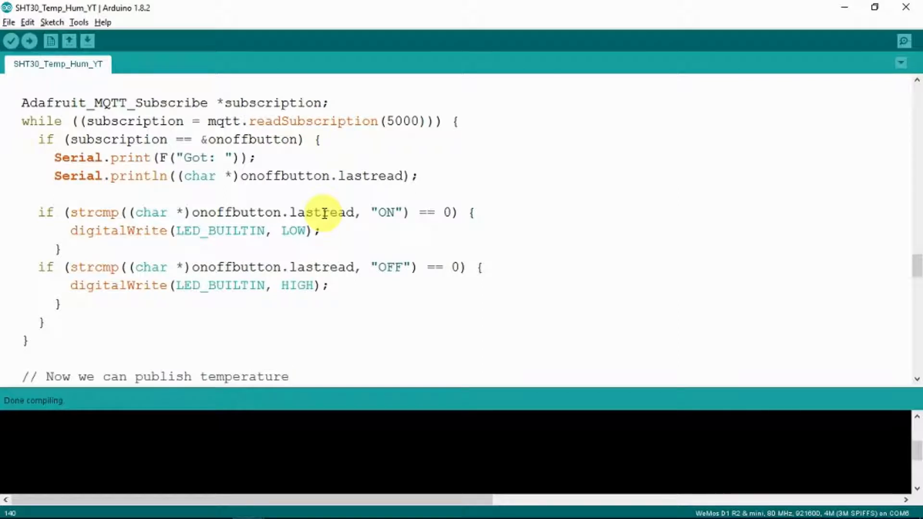
scroll(down, 3)
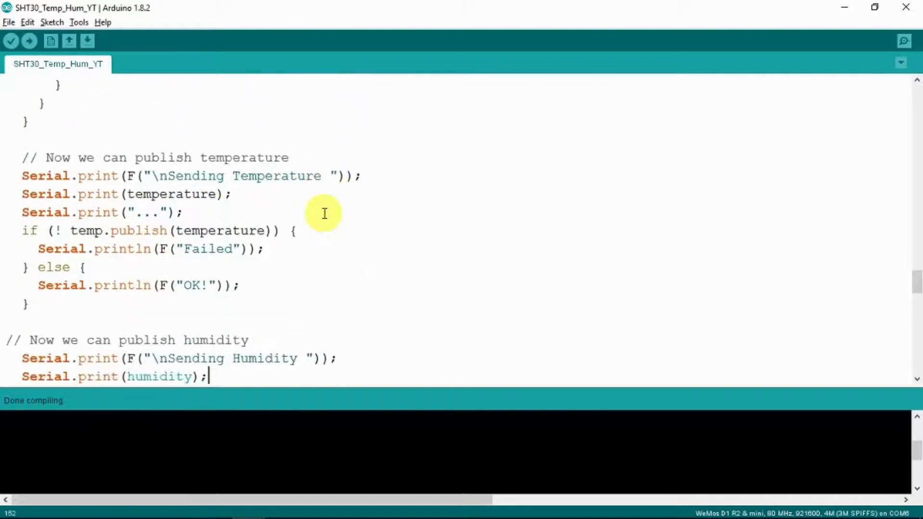
- Scroll through the humidity, OLED display and MQTT_connect code to the end of the sketch
scroll(down, 3)
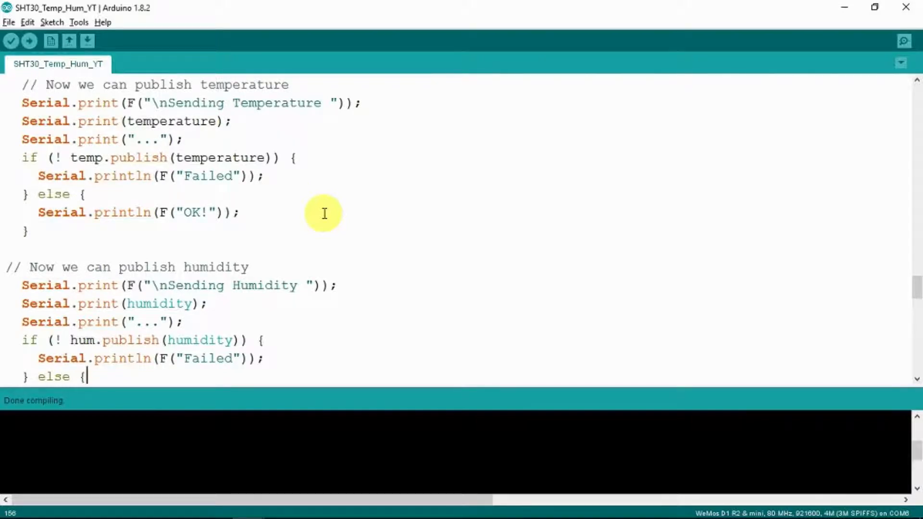
scroll(down, 3)
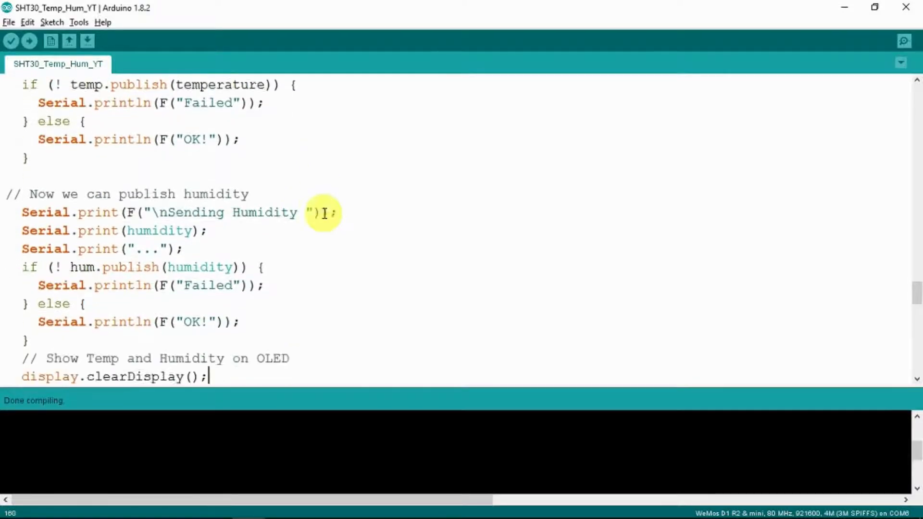
scroll(down, 3)
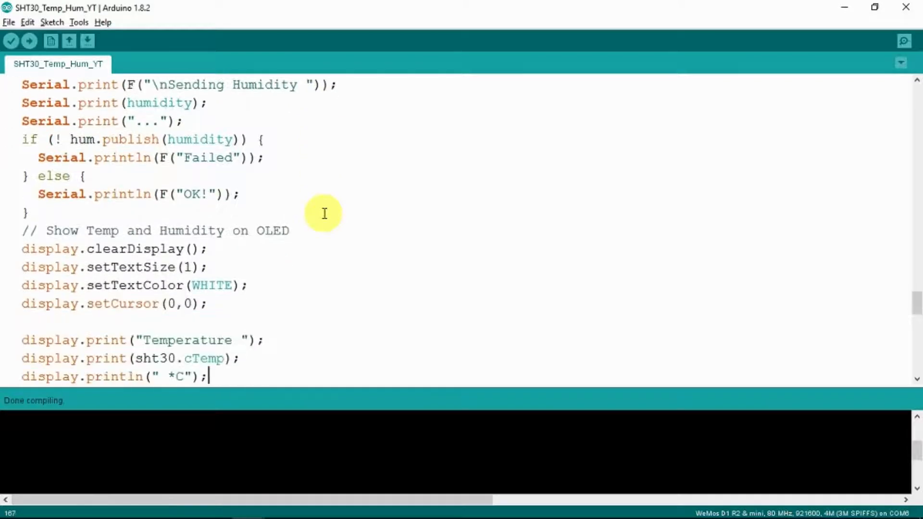
scroll(down, 3)
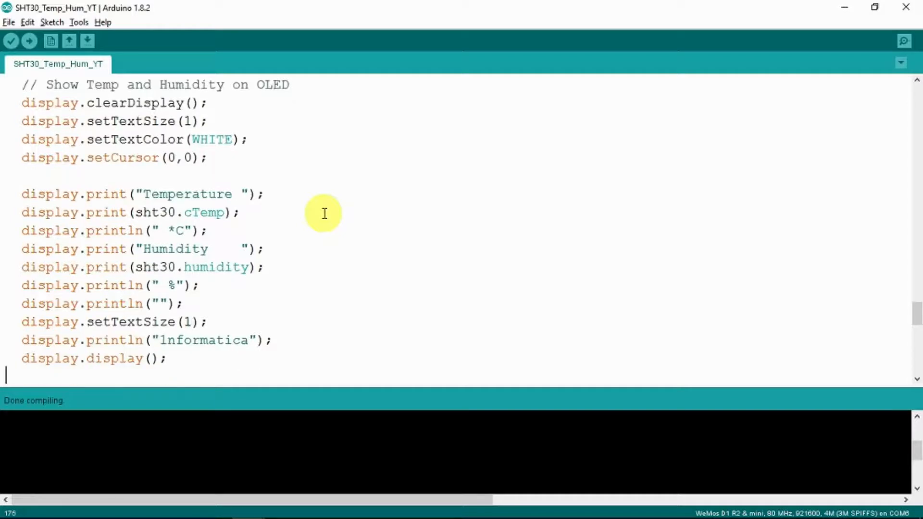
scroll(down, 3)
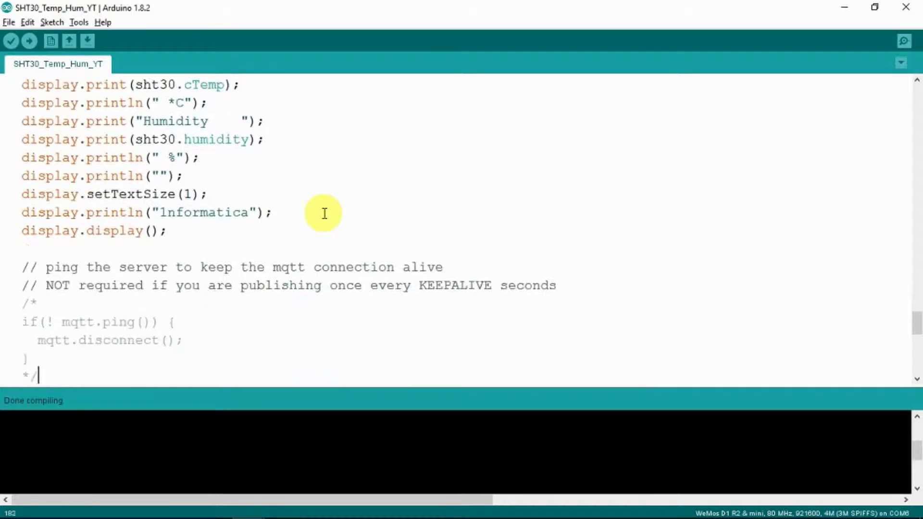
scroll(down, 3)
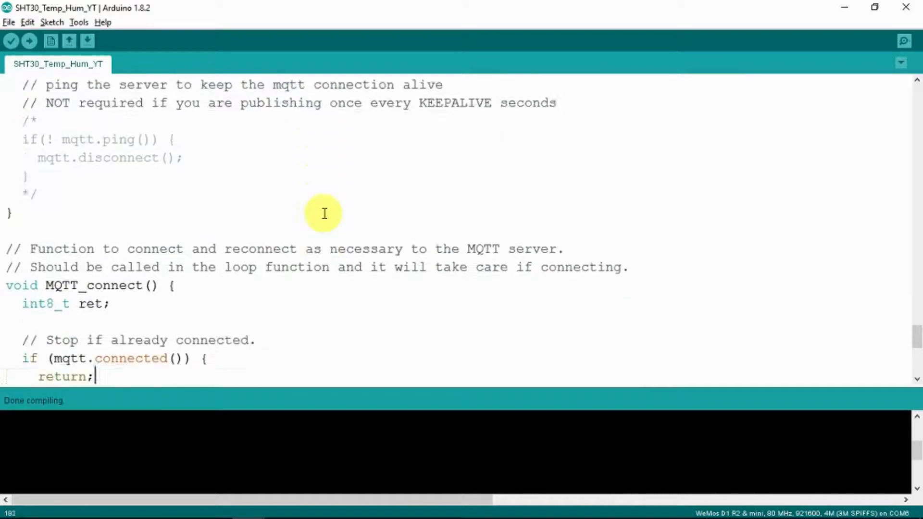
scroll(down, 3)
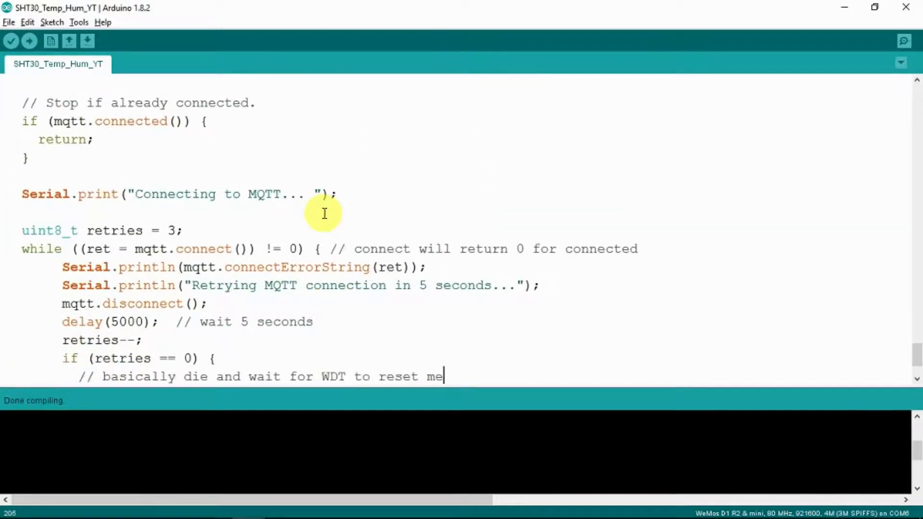
scroll(down, 3)
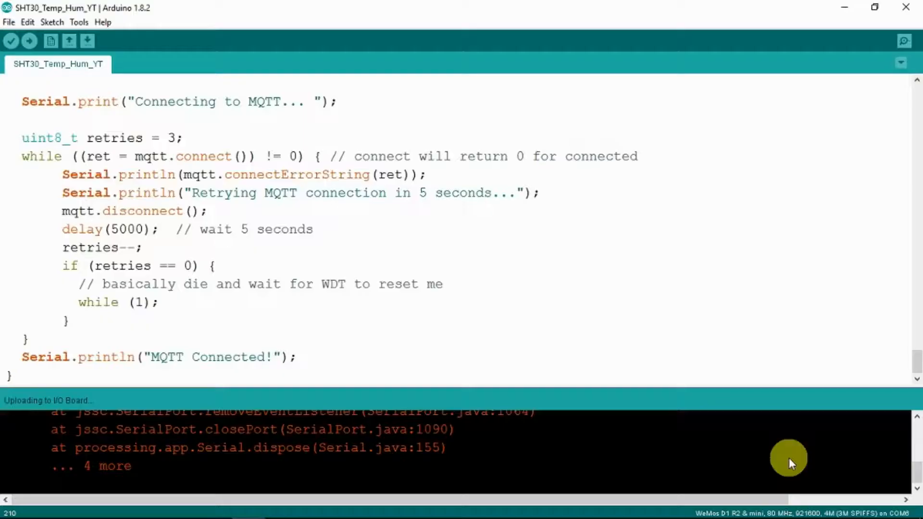
mouse_move(92, 84)
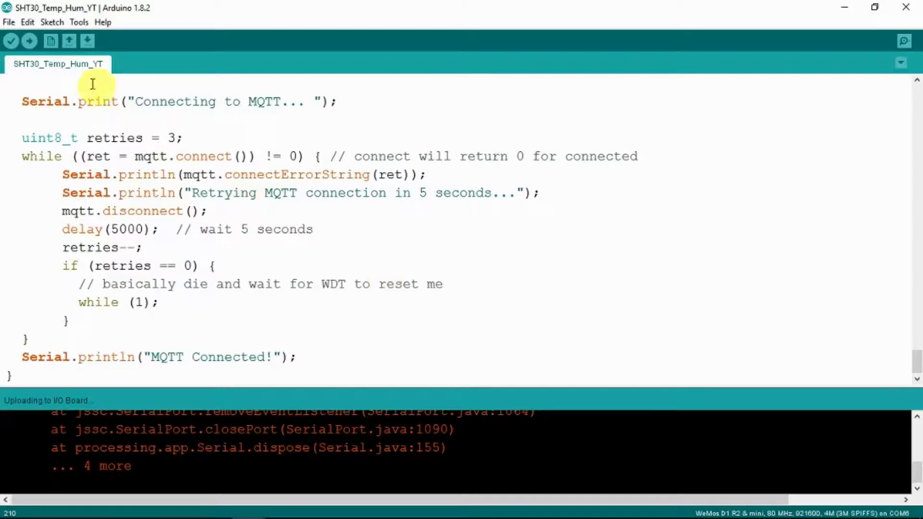
- Upload the SHT30 sketch to the WeMos D1 Mini and watch the progress in the console
click(28, 41)
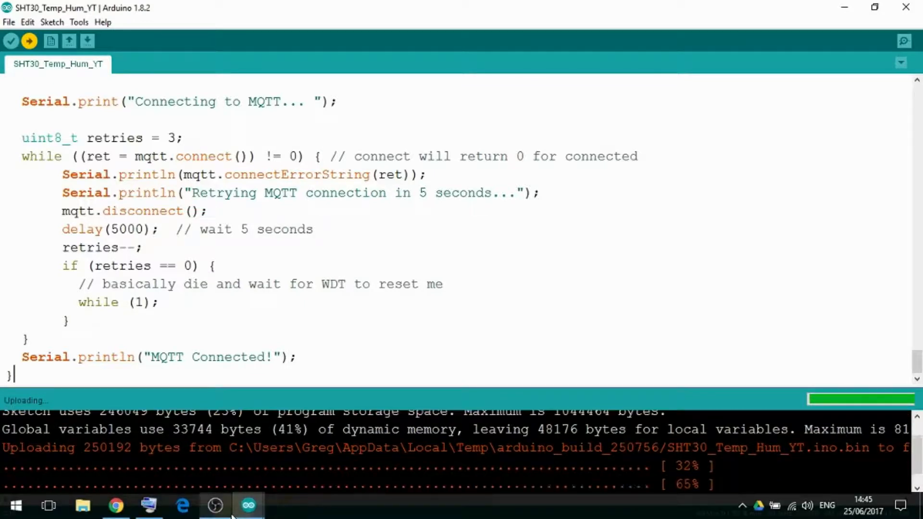
click(904, 41)
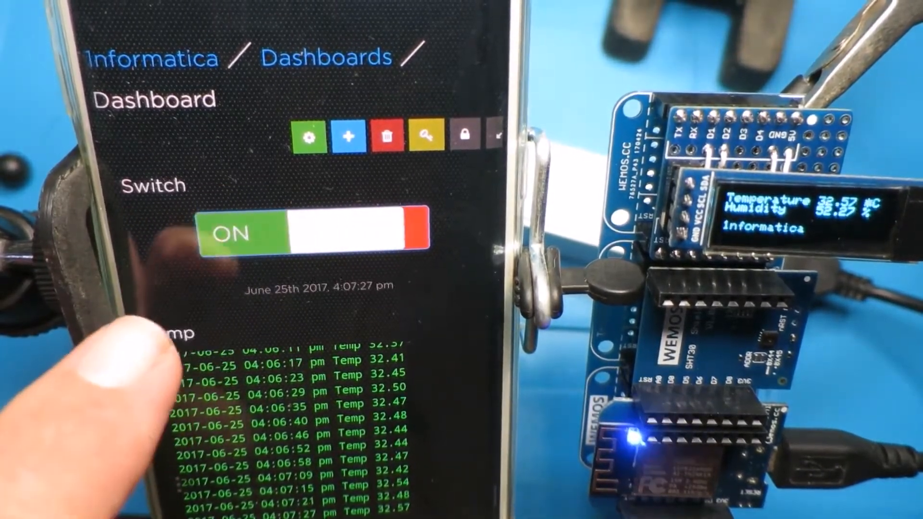
- Flip the dashboard Switch off and back on so the board's LED goes out and relights
click(309, 230)
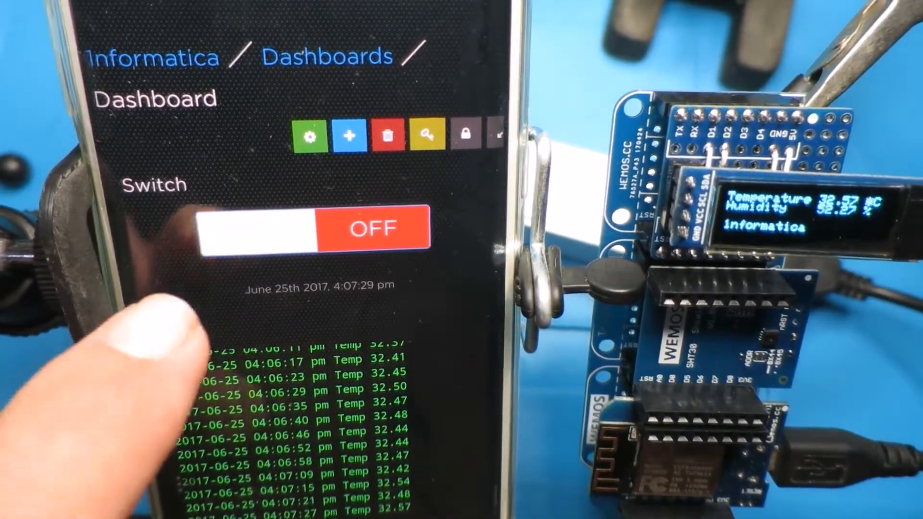
click(253, 230)
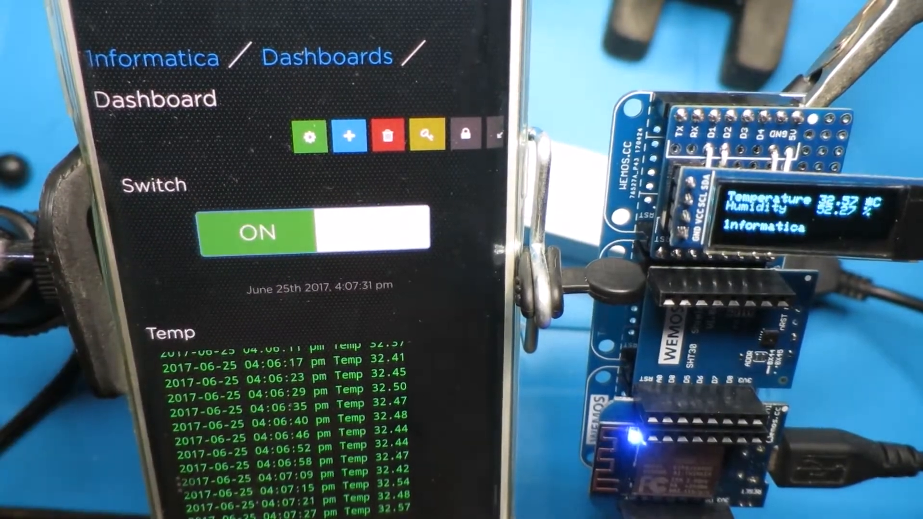